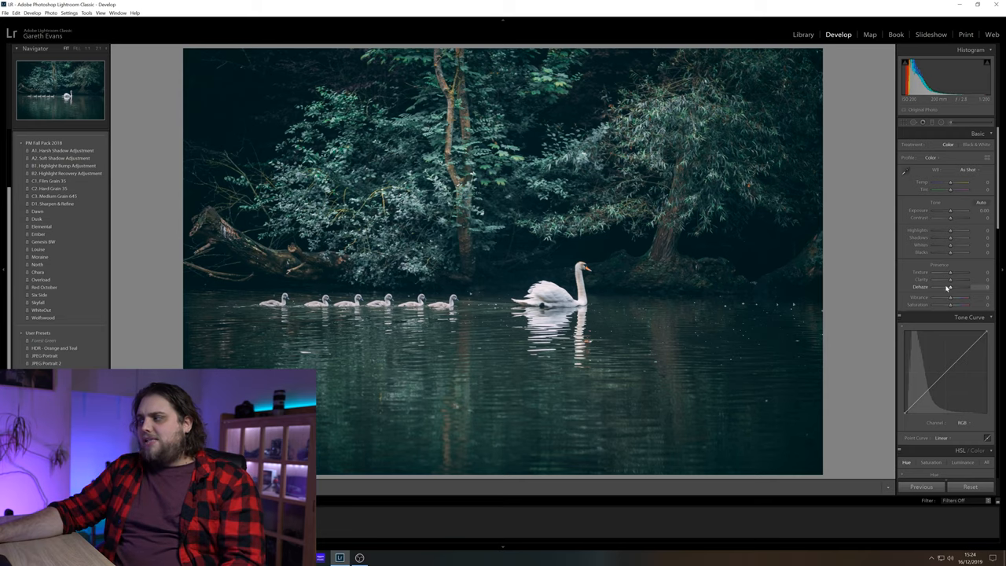
Lower the Dehaze slider into negative values until the swan lake scene looks softly hazy
drag(952, 293, 957, 292)
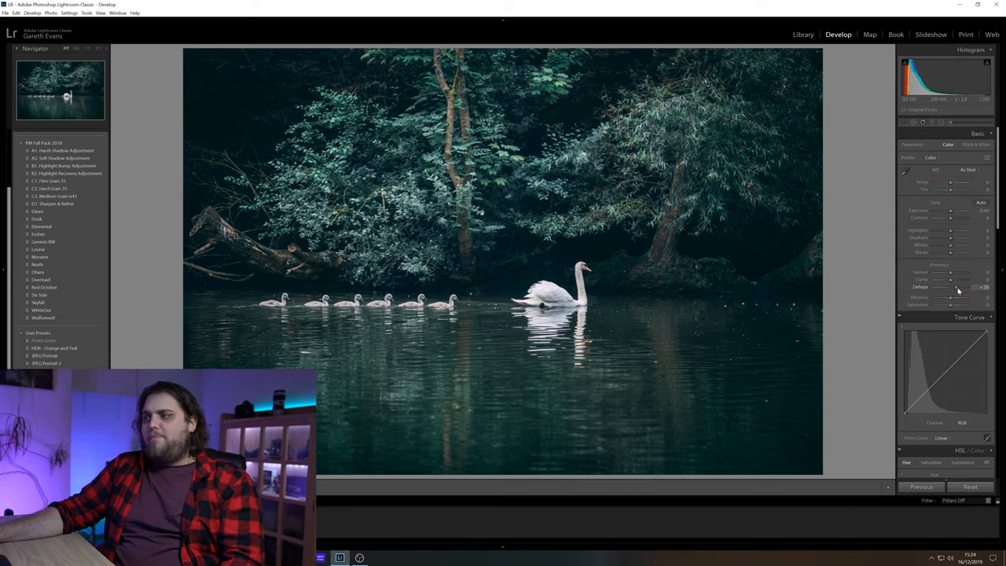
drag(962, 287, 989, 286)
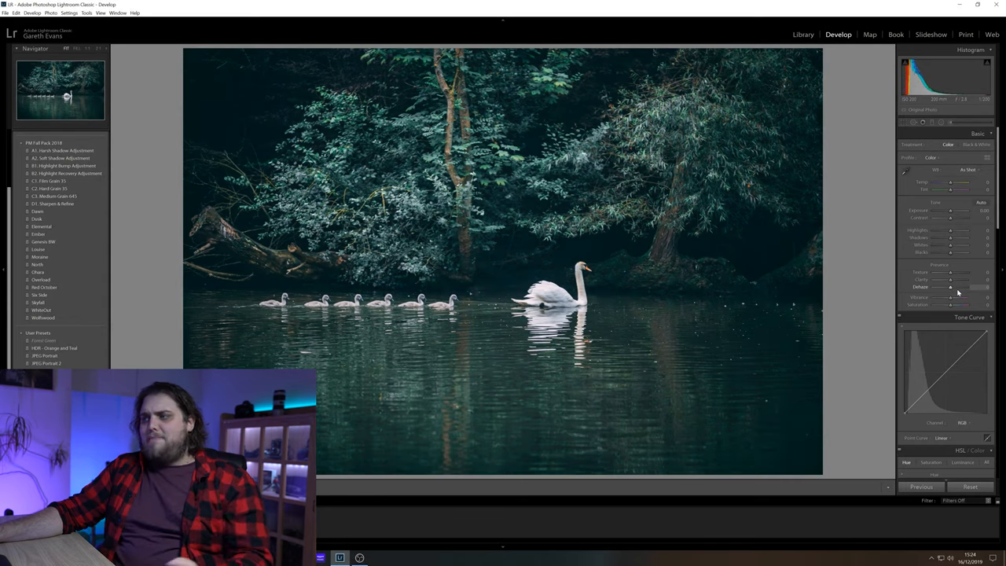
drag(949, 286, 953, 286)
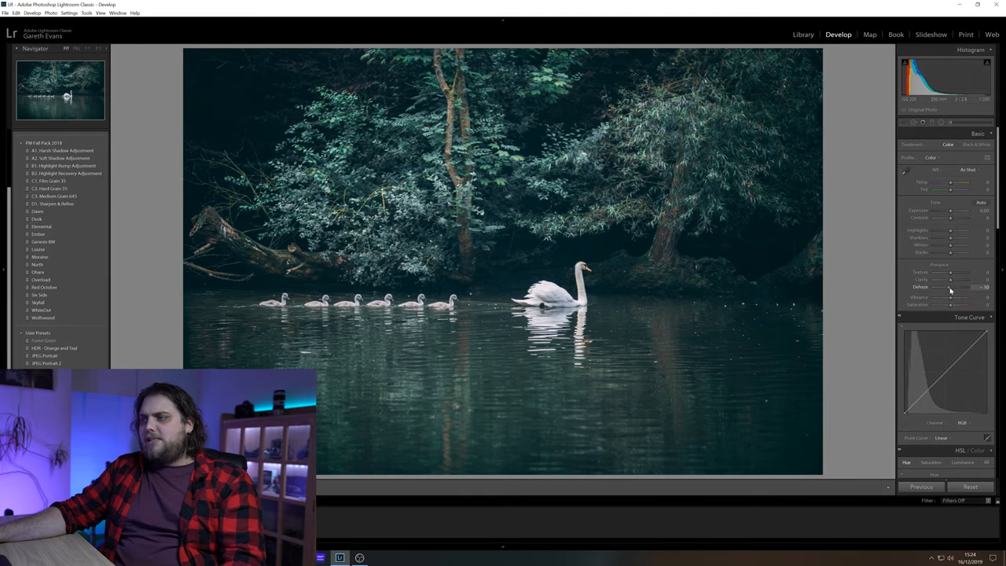
drag(956, 294, 943, 294)
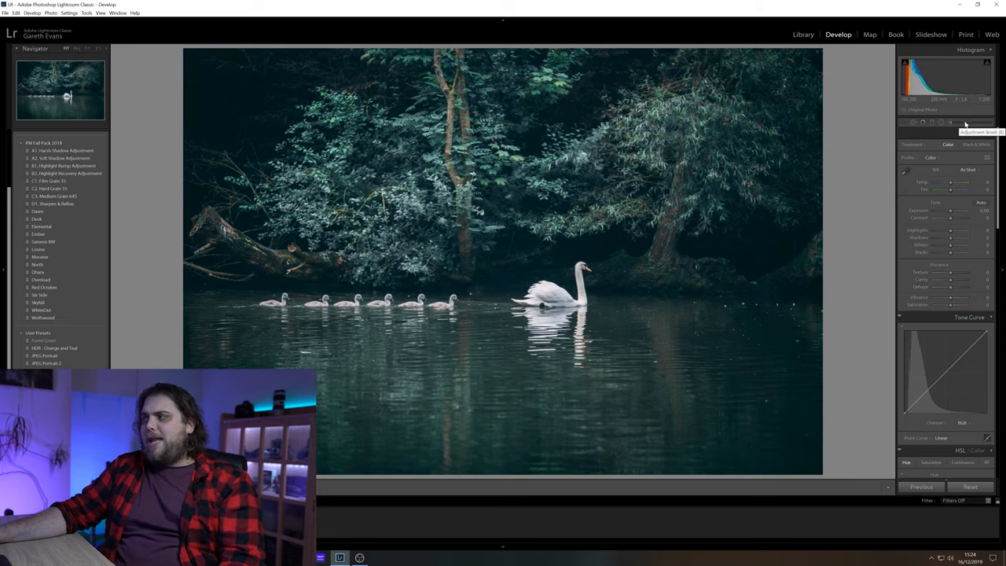
Select the Adjustment Brush to paint local haze onto the swan lake photo
click(951, 122)
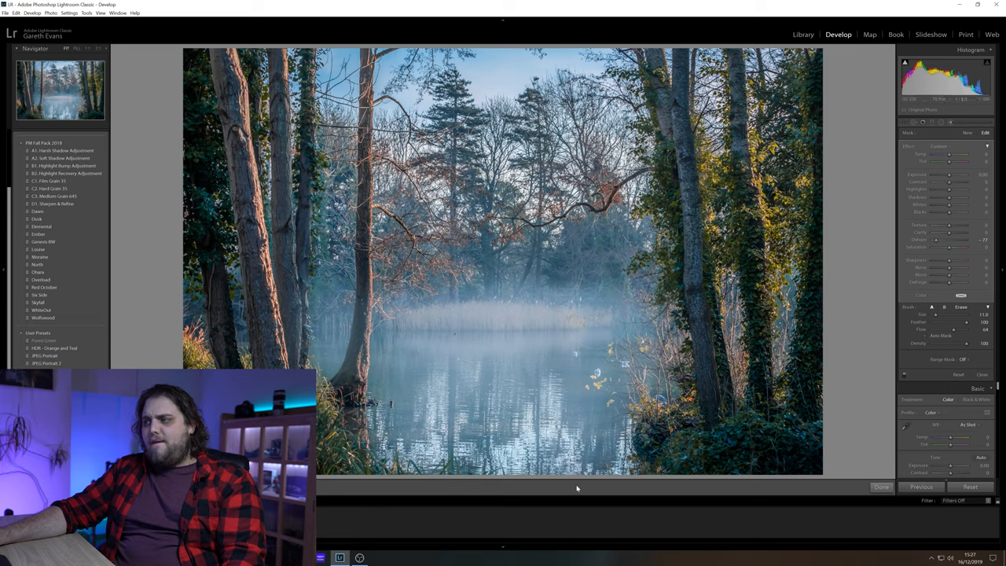
mouse_move(645, 494)
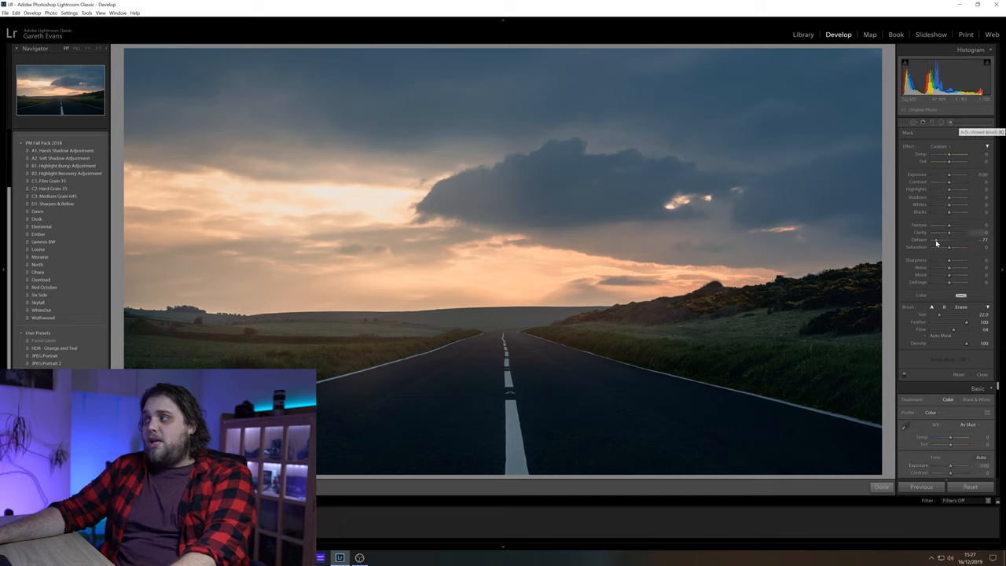
Brush negative-Dehaze fog over the road, horizon and fields of the sunrise photo
click(493, 330)
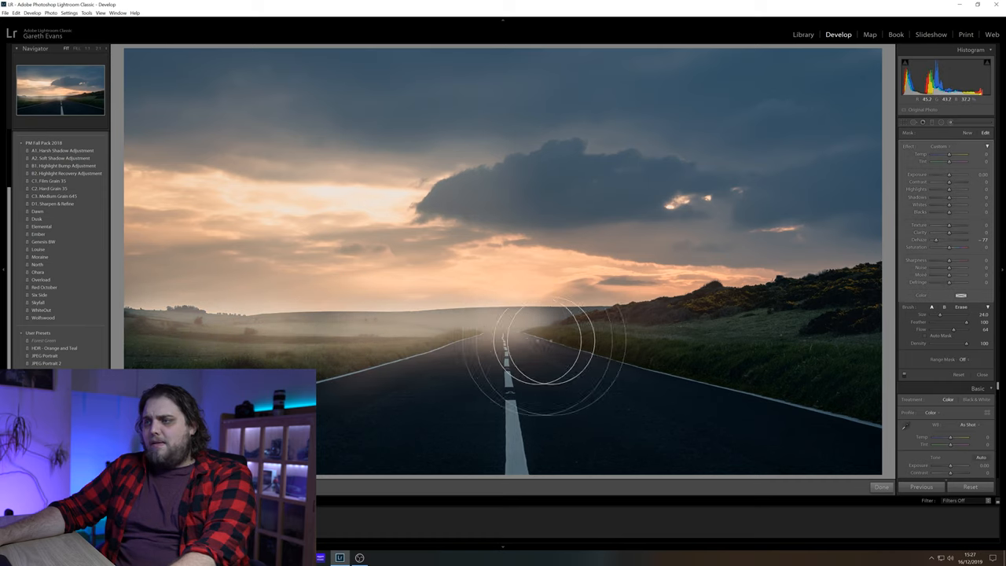
drag(538, 338, 705, 453)
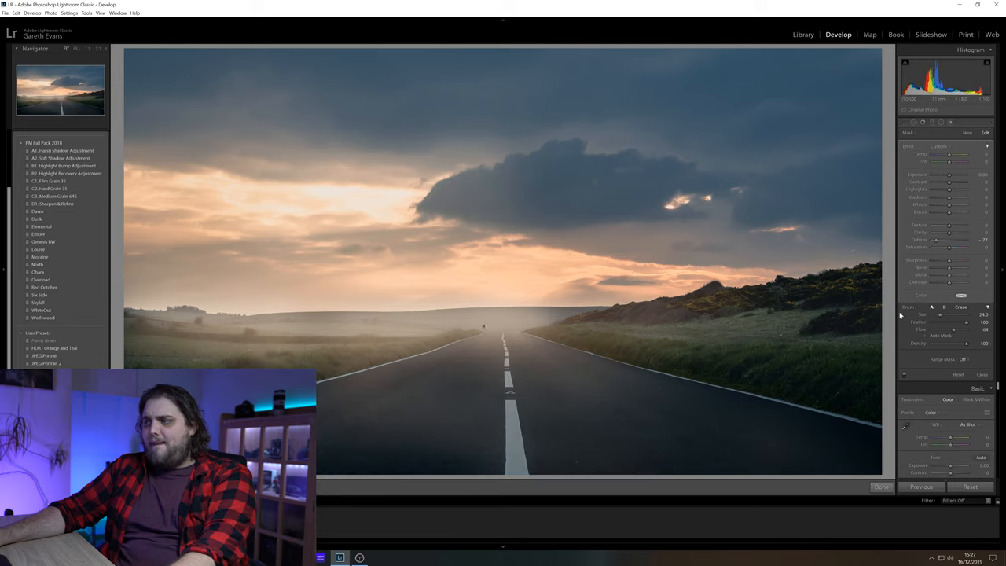
click(485, 325)
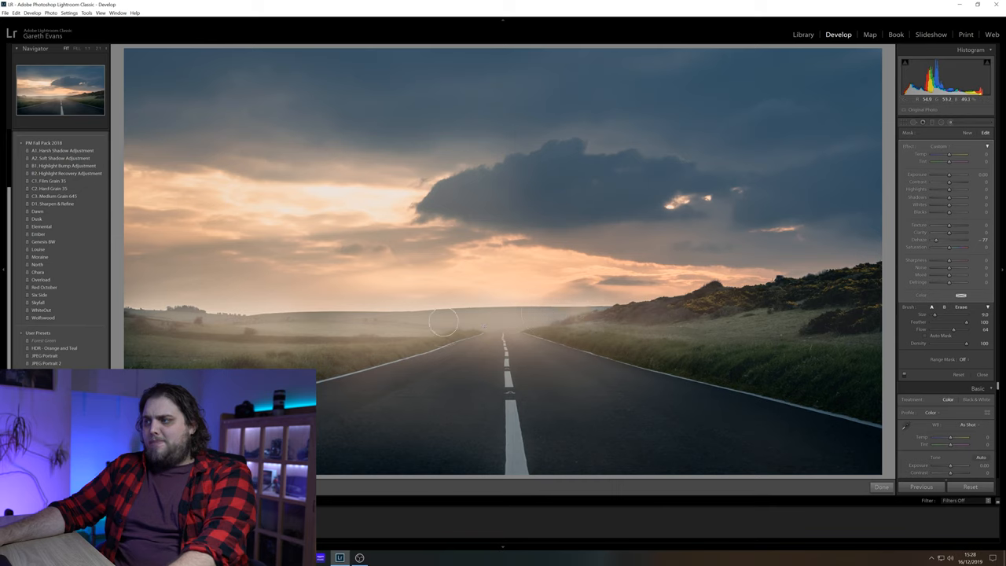
mouse_move(205, 345)
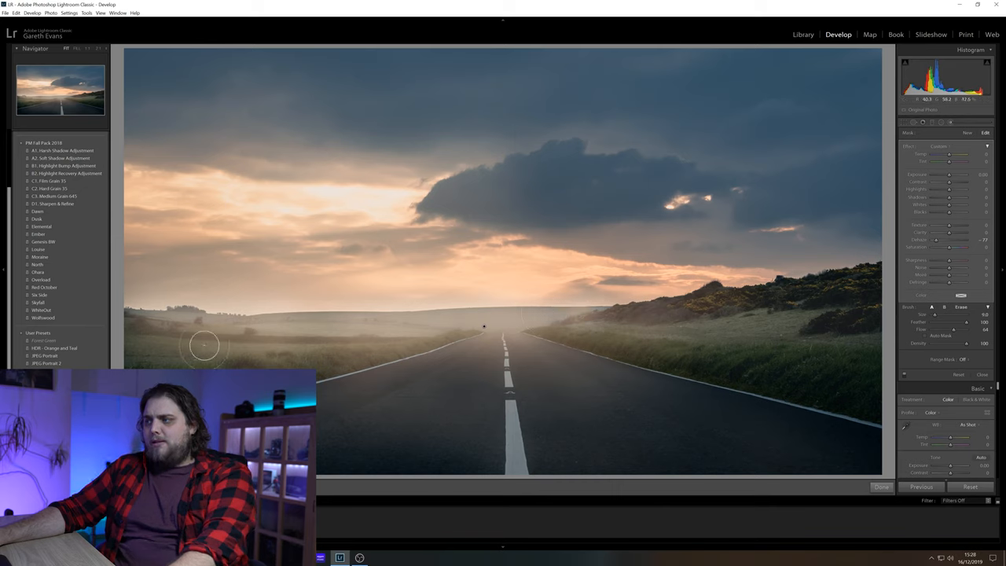
click(880, 488)
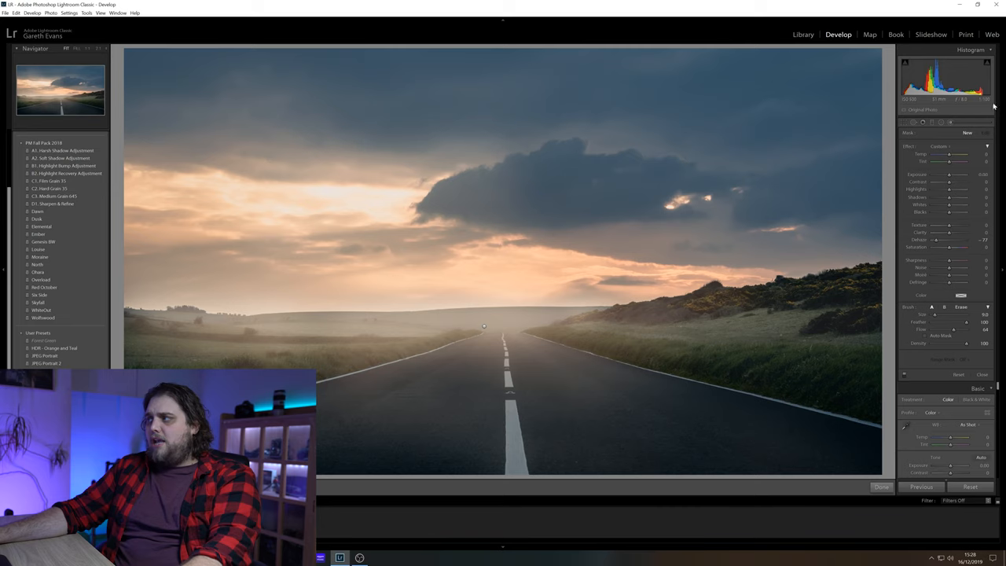
mouse_move(484, 328)
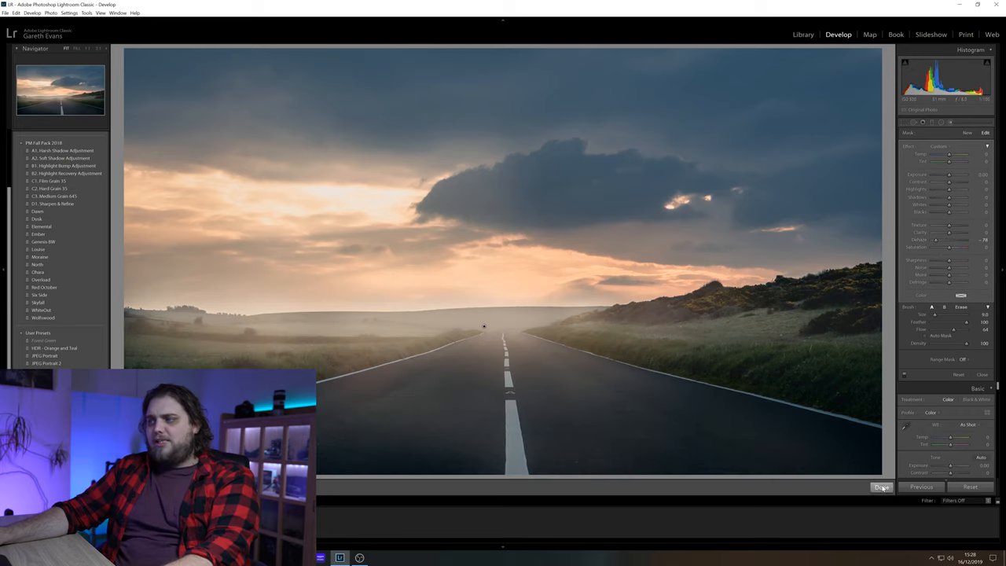
Finish the painted fog and toggle the Before view of the unedited road photo
click(881, 488)
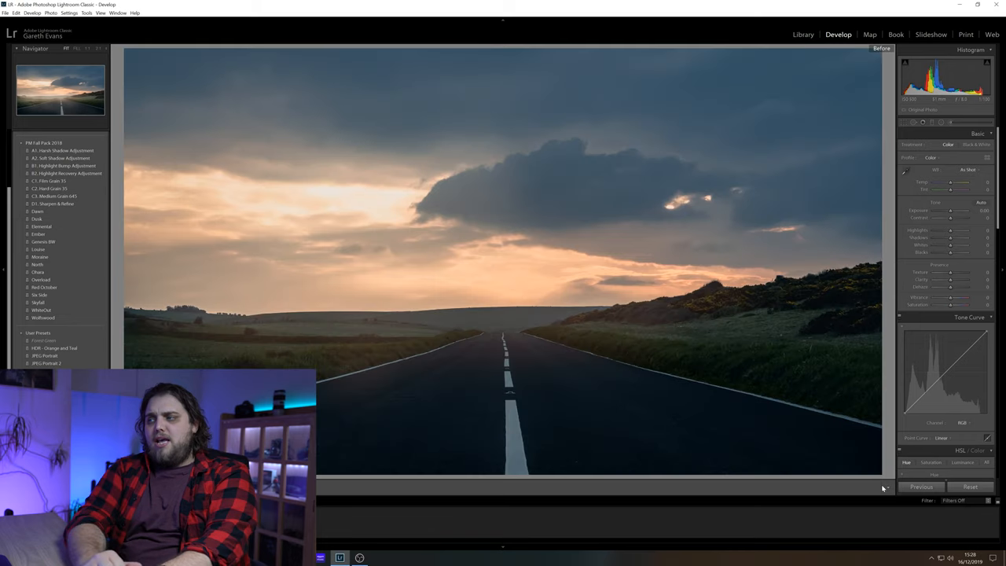